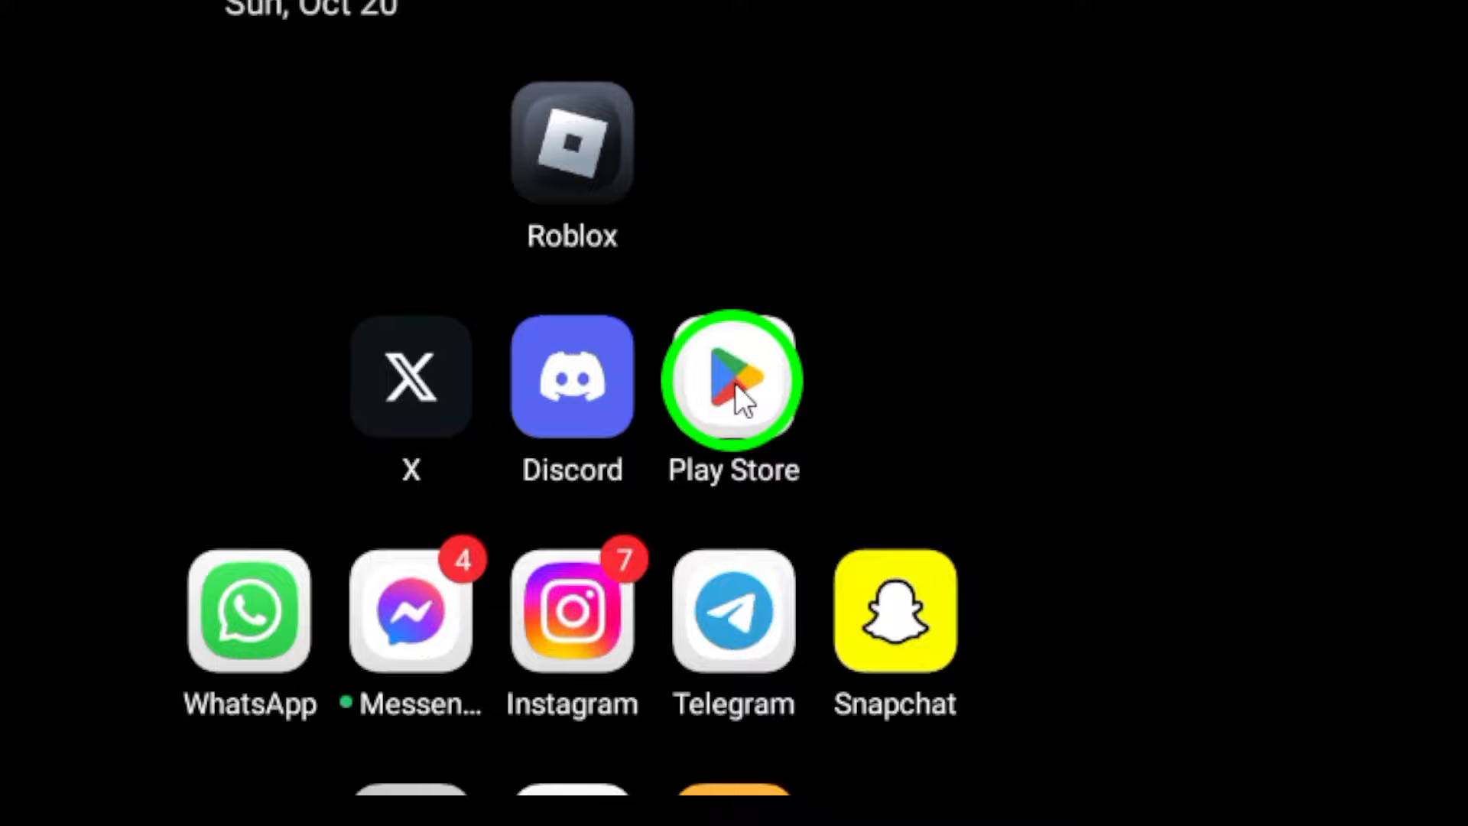
Launch Google Play Store from its home screen icon.
left_click(733, 380)
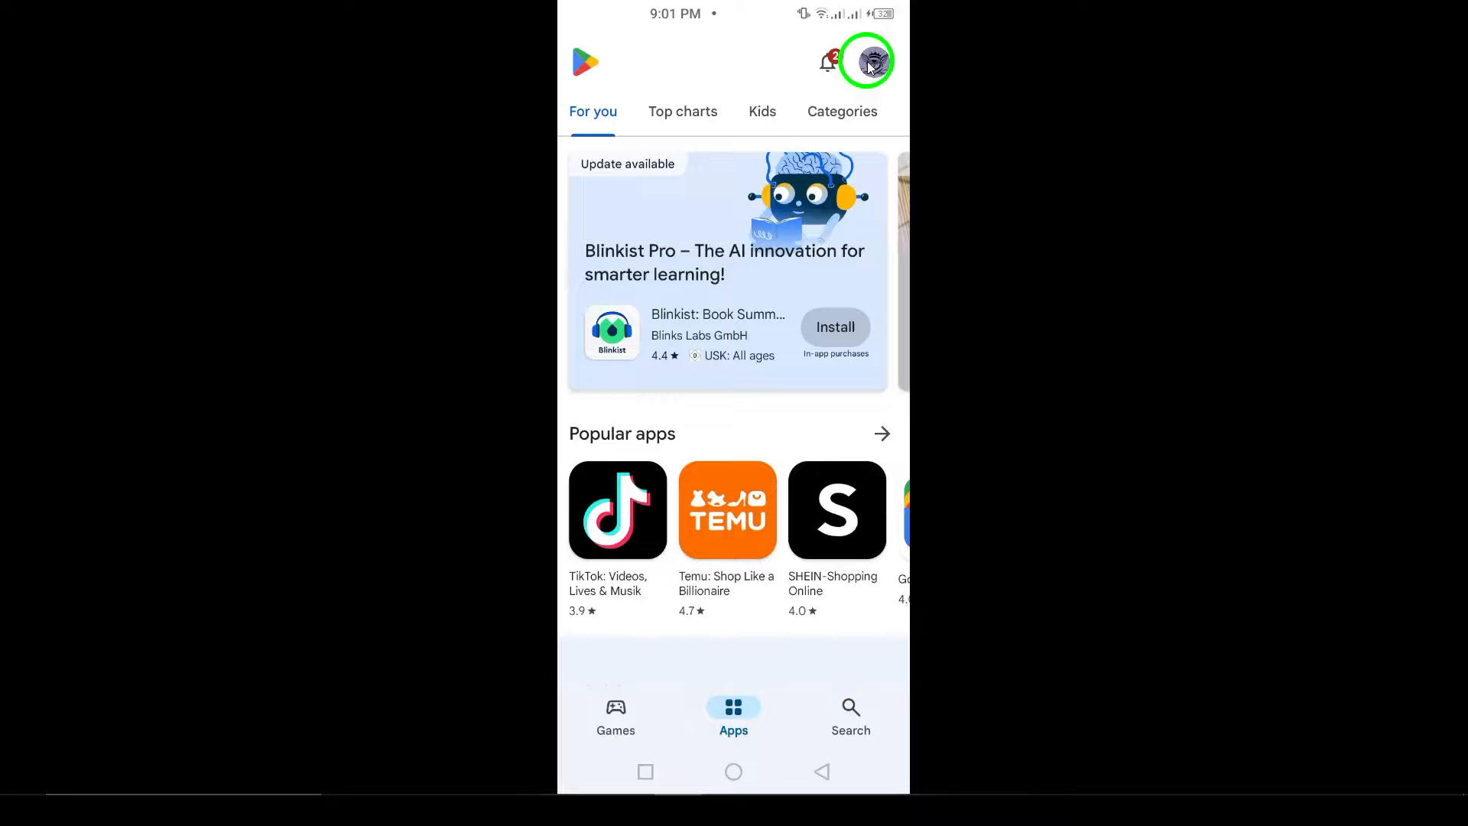
Go through the profile menu and Manage apps & device to the Updates available details list.
left_click(867, 62)
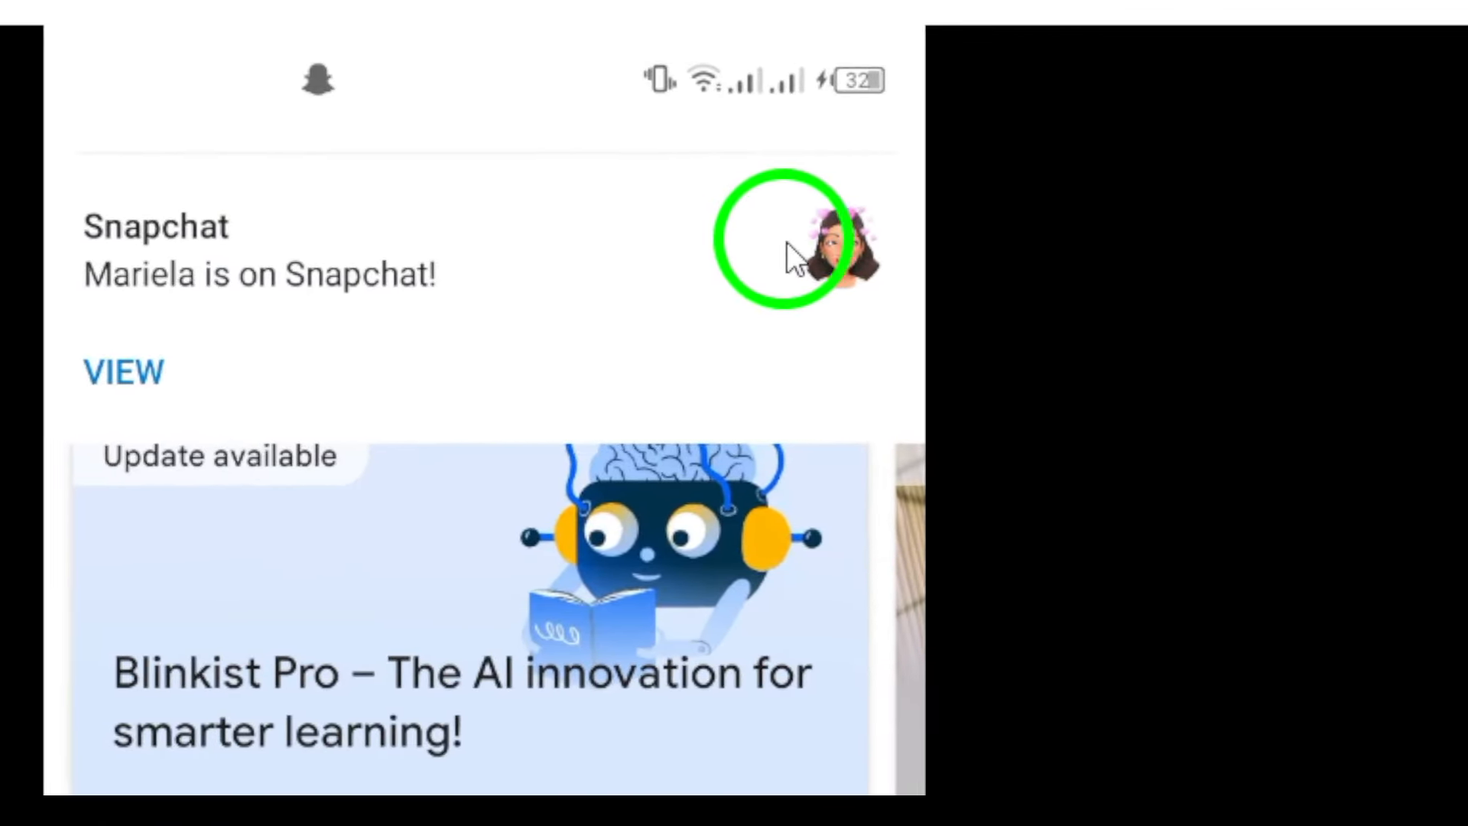
left_click(829, 234)
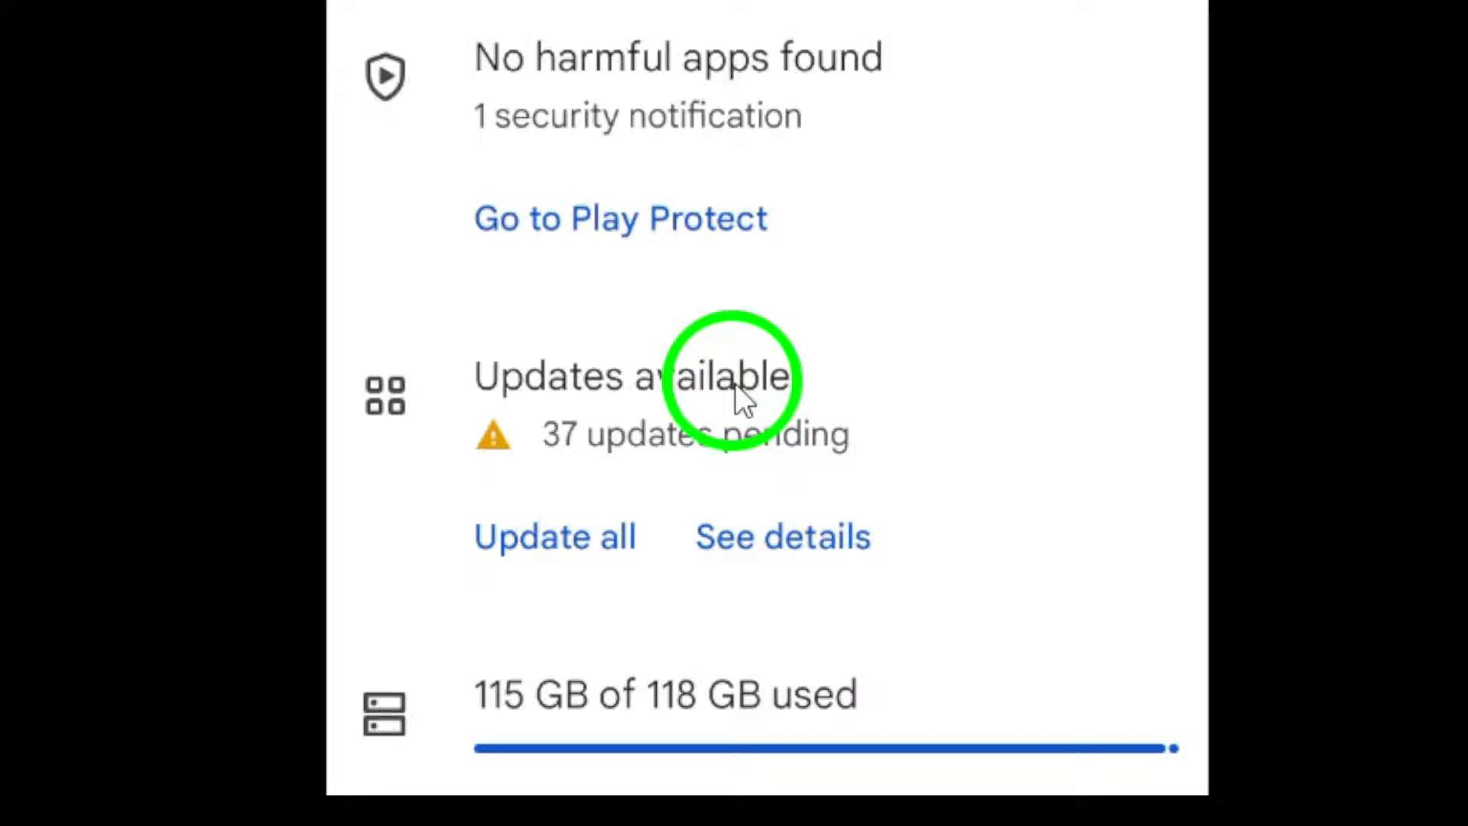
left_click(782, 535)
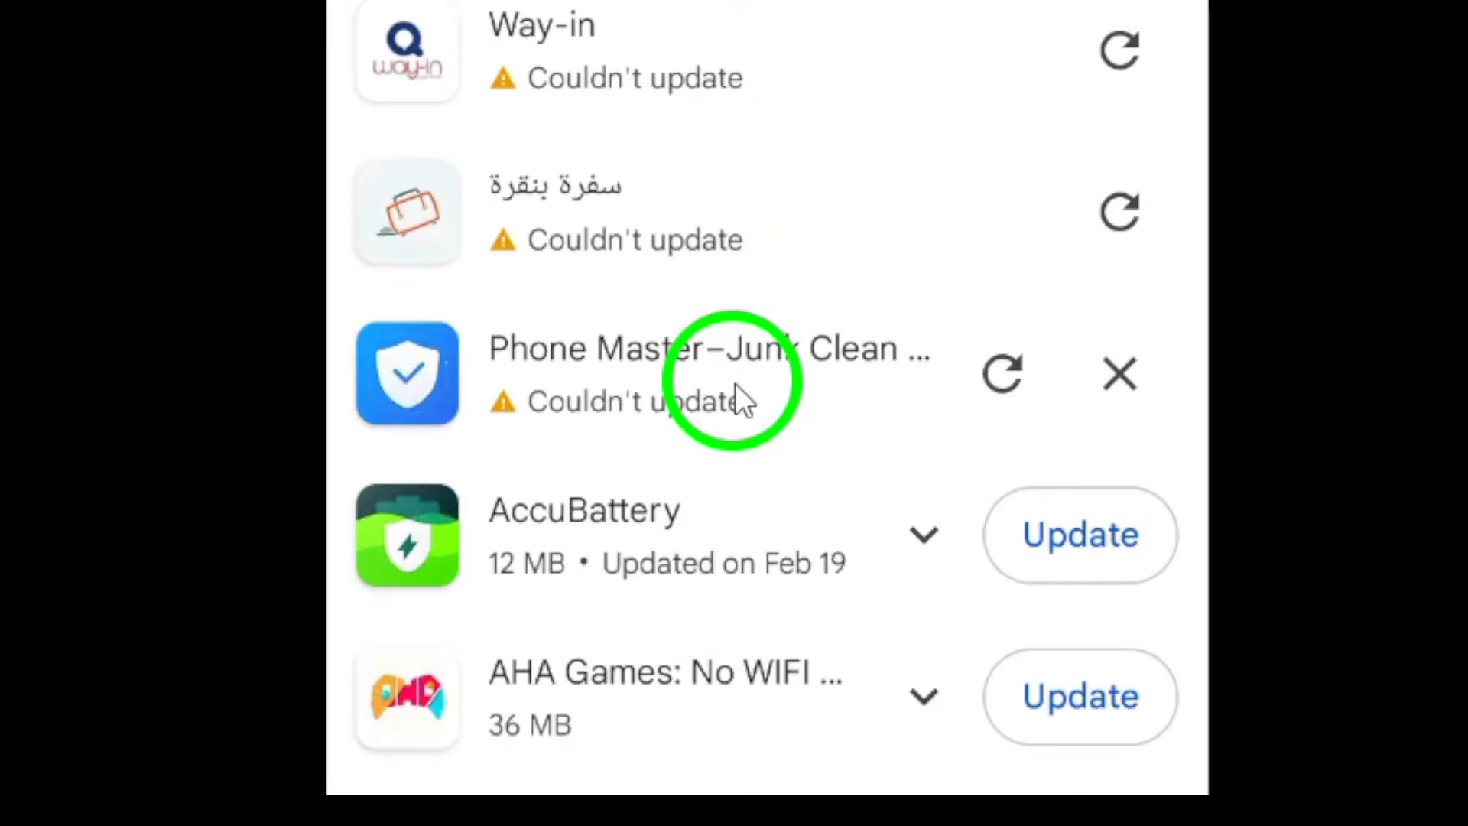
Browse the 38 pending app updates, then launch WhatsApp to its chat list.
scroll("up", 3)
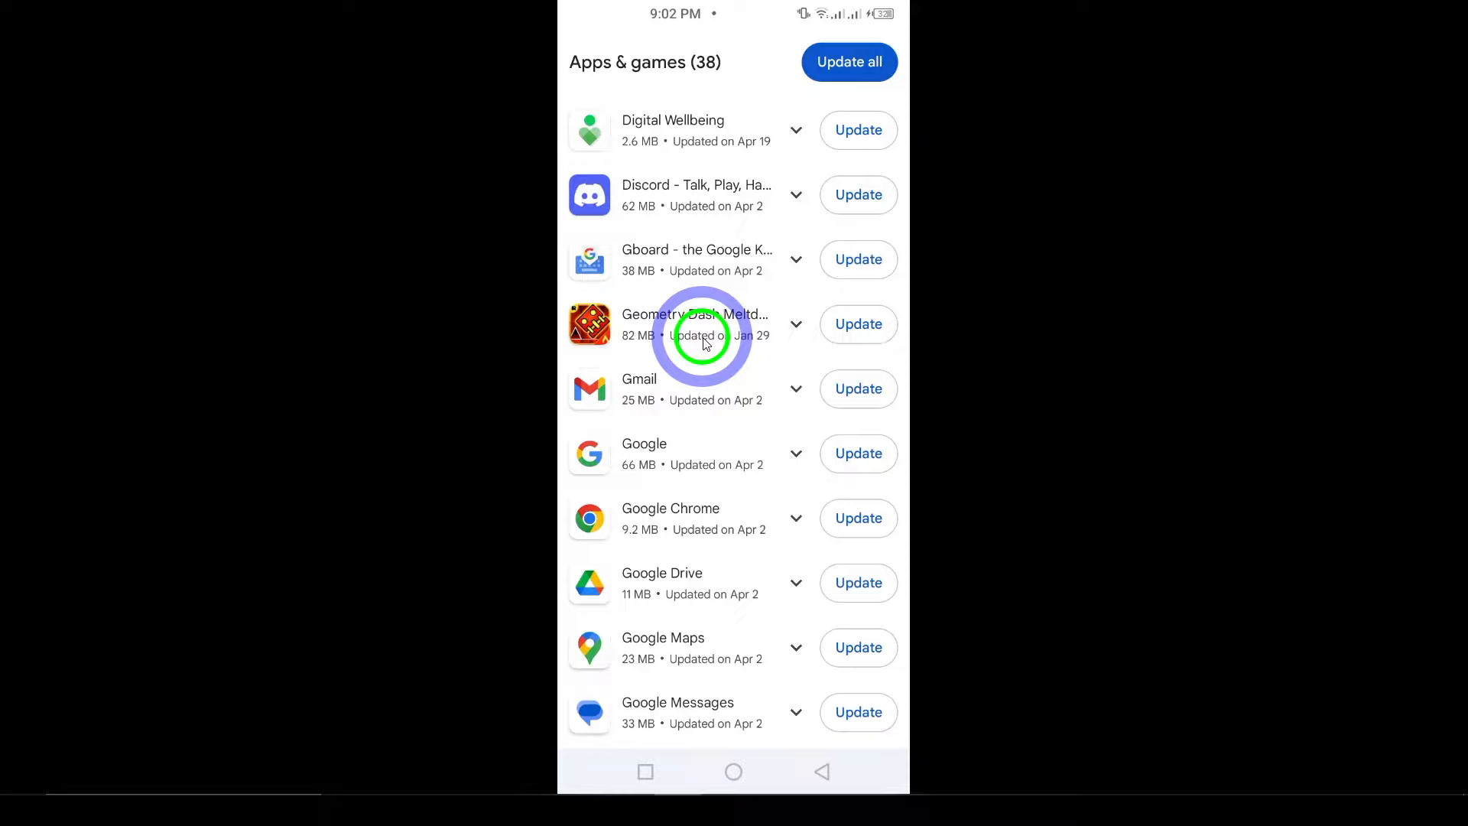
scroll("up", 3)
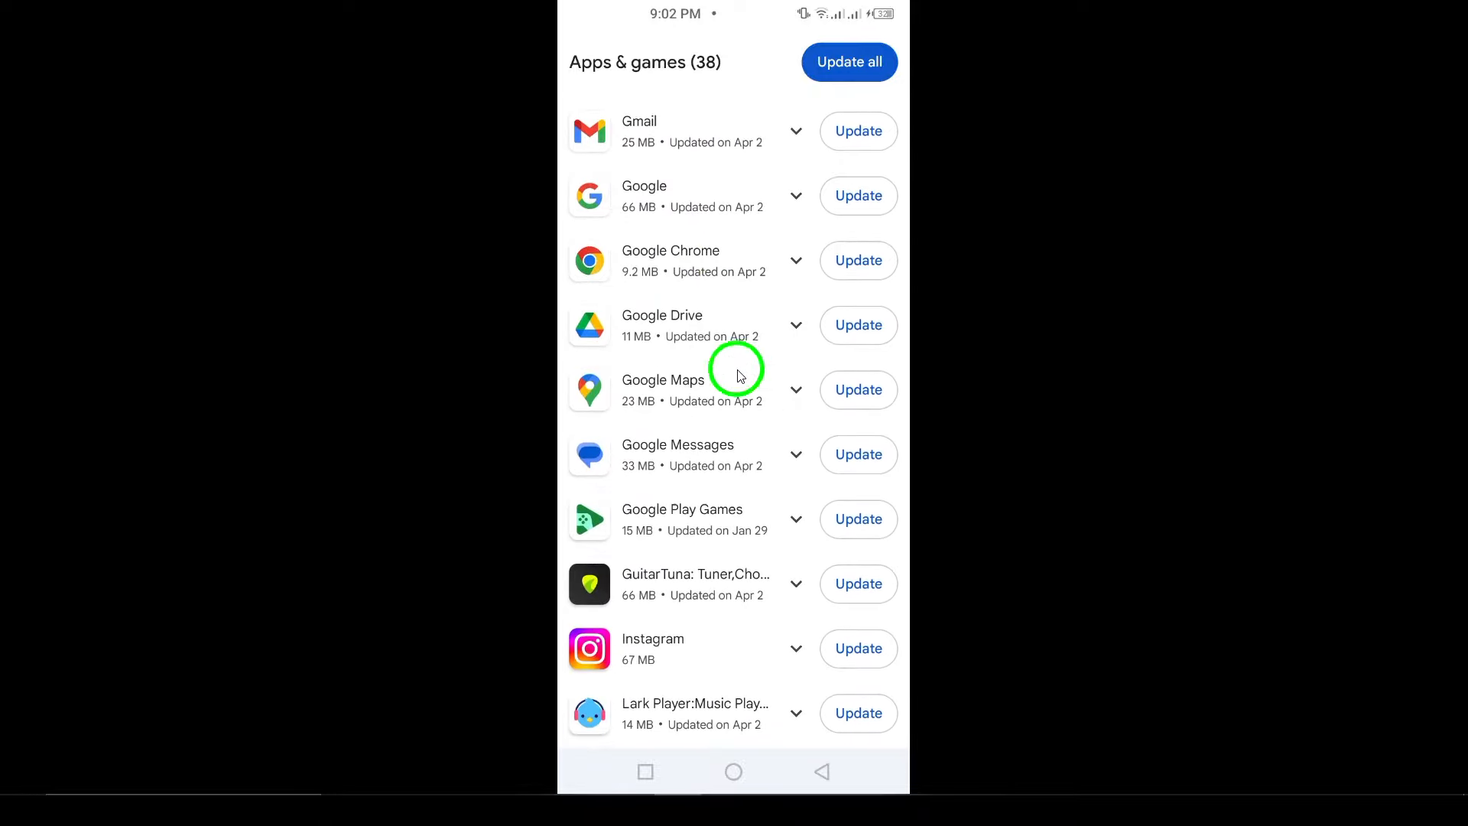
scroll("down", 3)
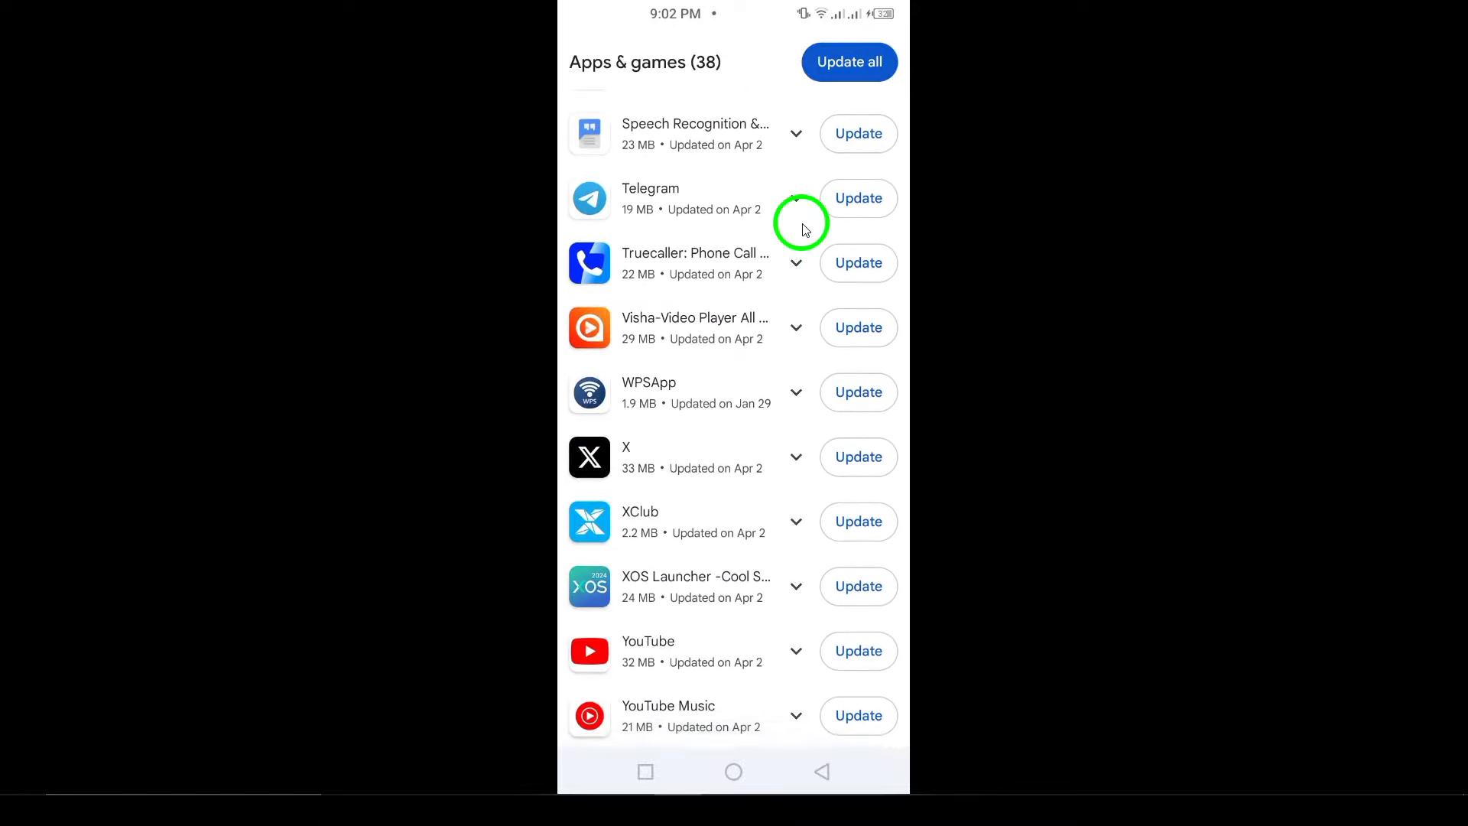
mouse_move(707, 368)
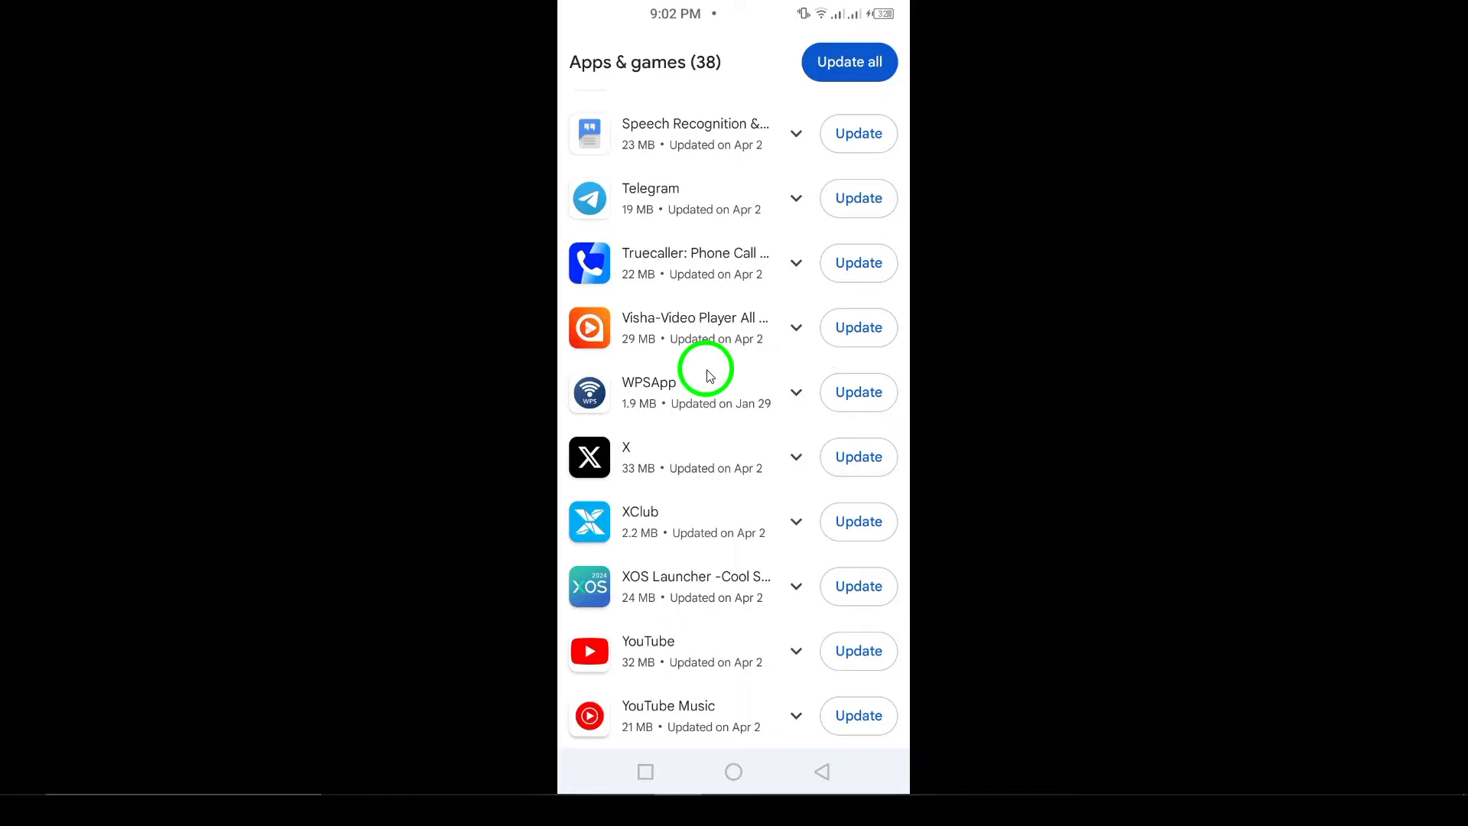
mouse_move(763, 379)
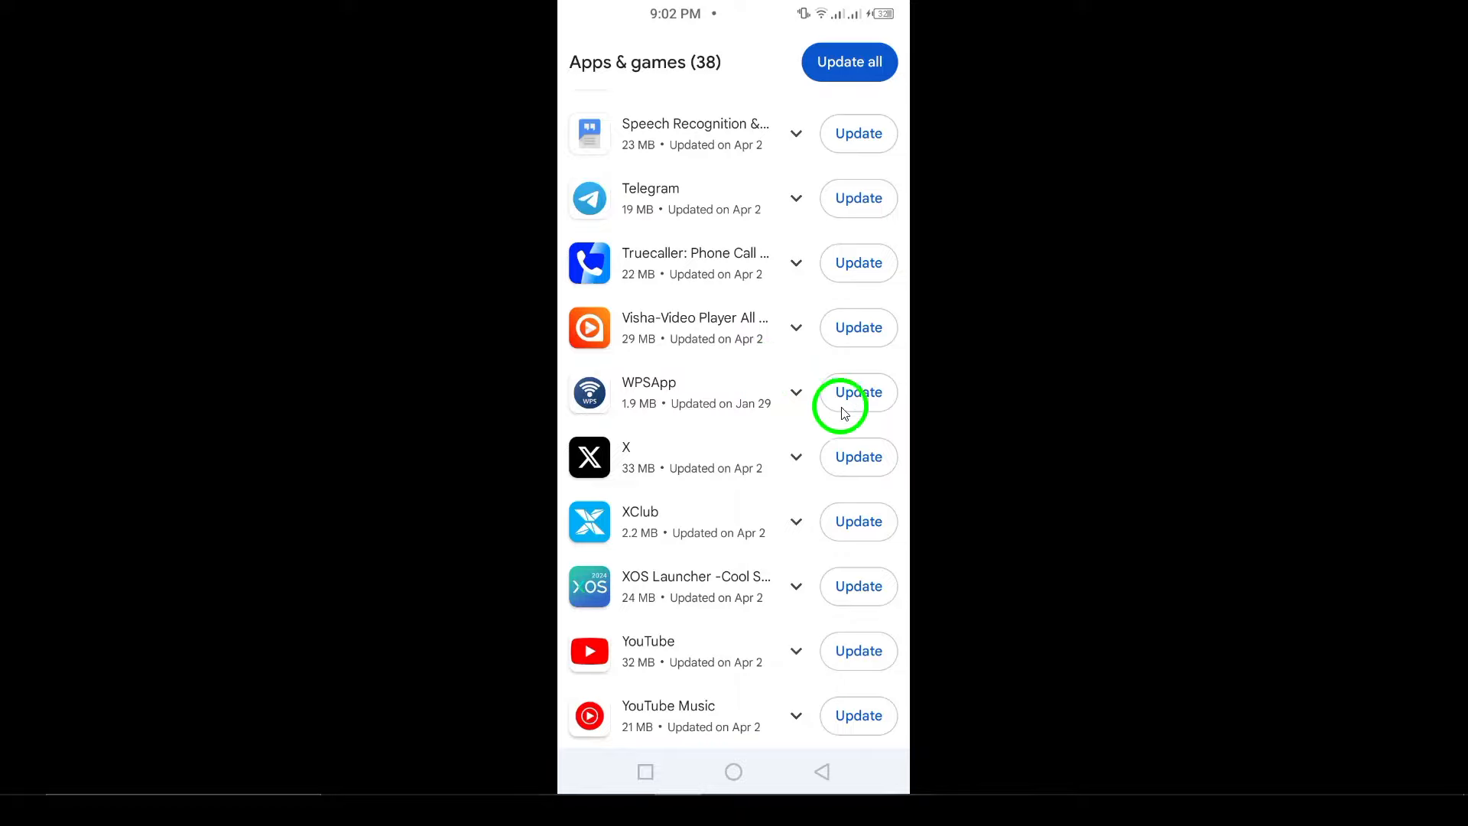
mouse_move(848, 183)
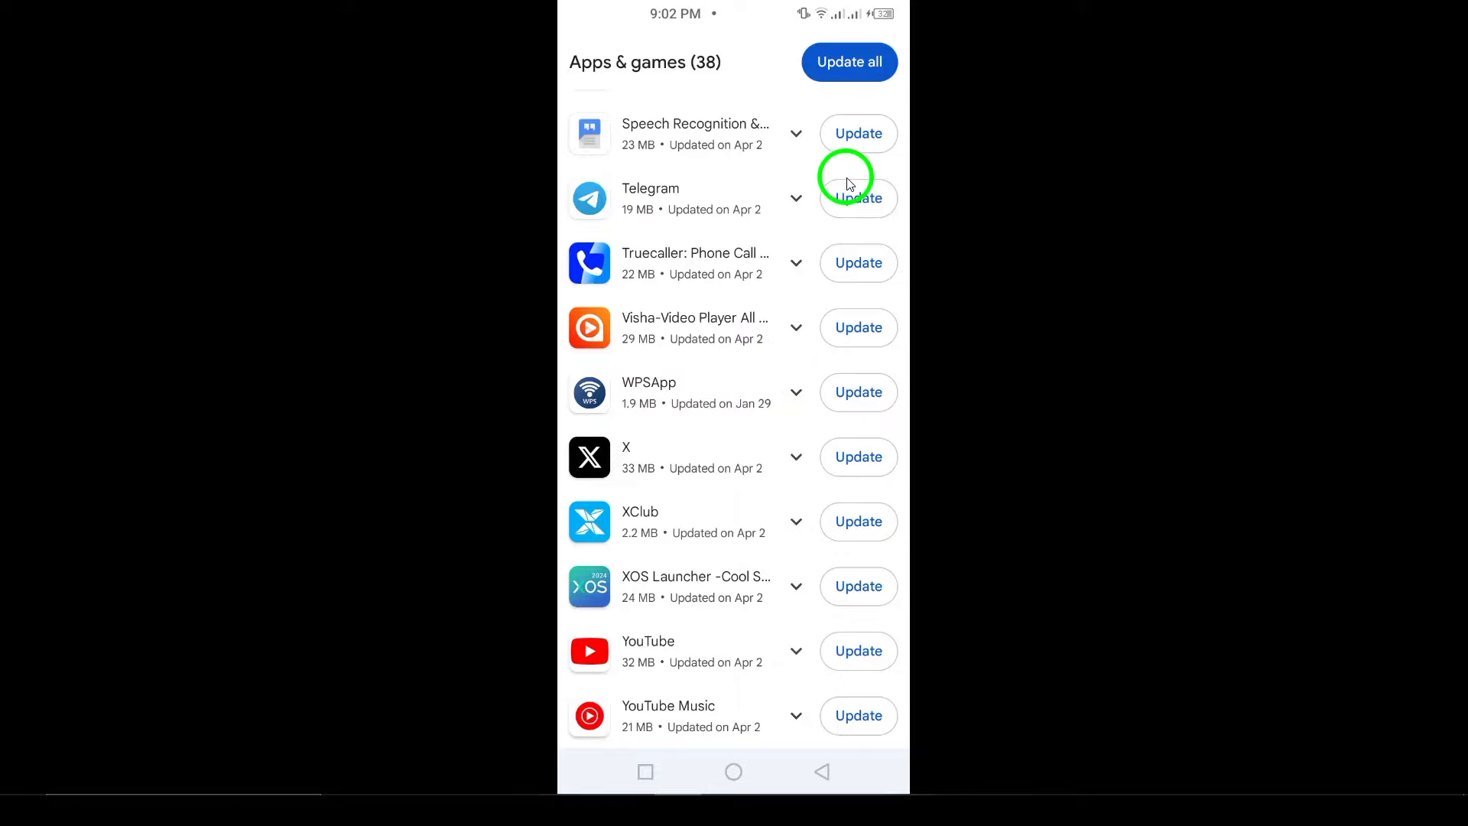
mouse_move(845, 183)
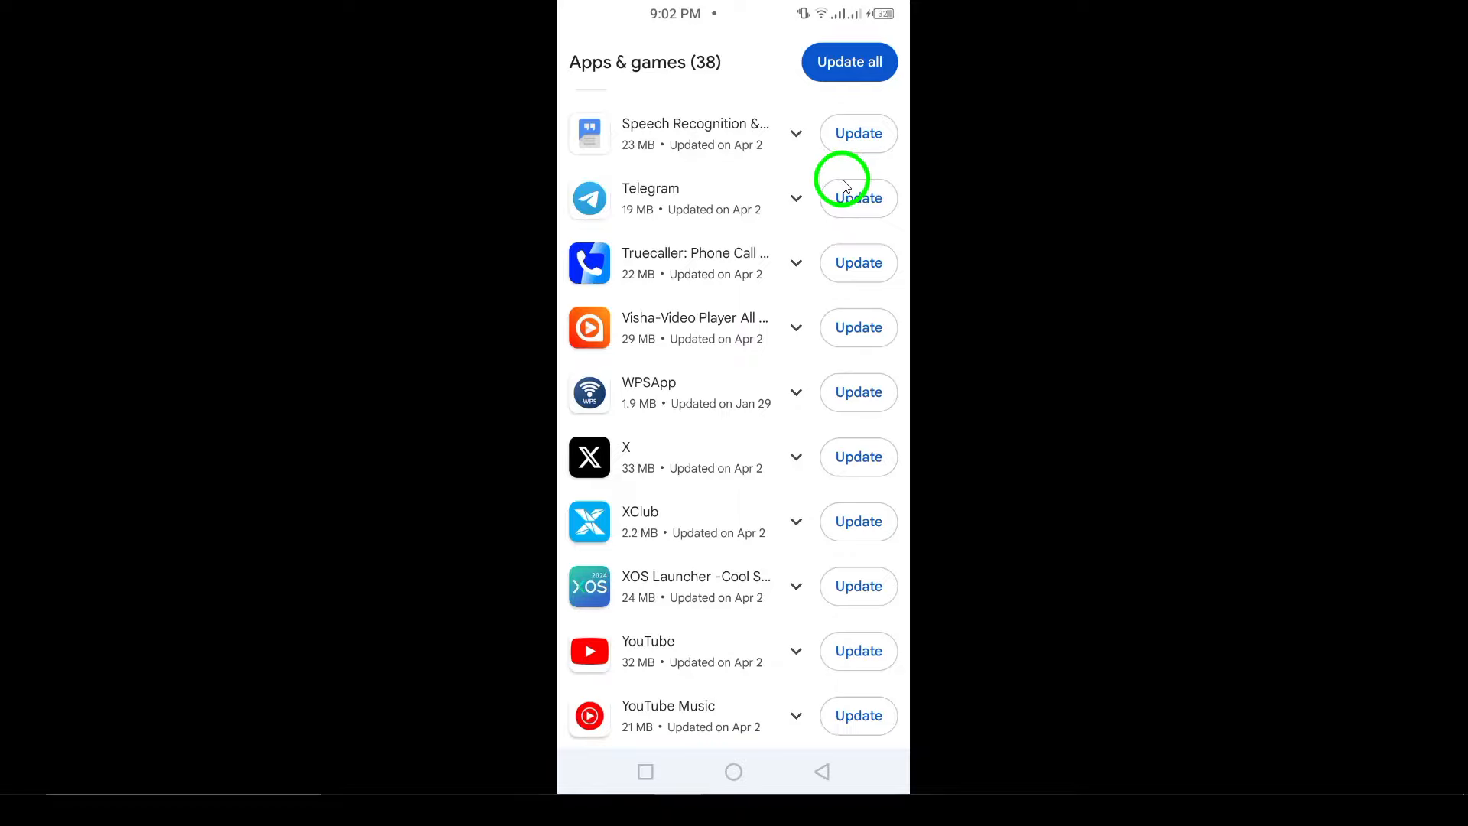
mouse_move(823, 382)
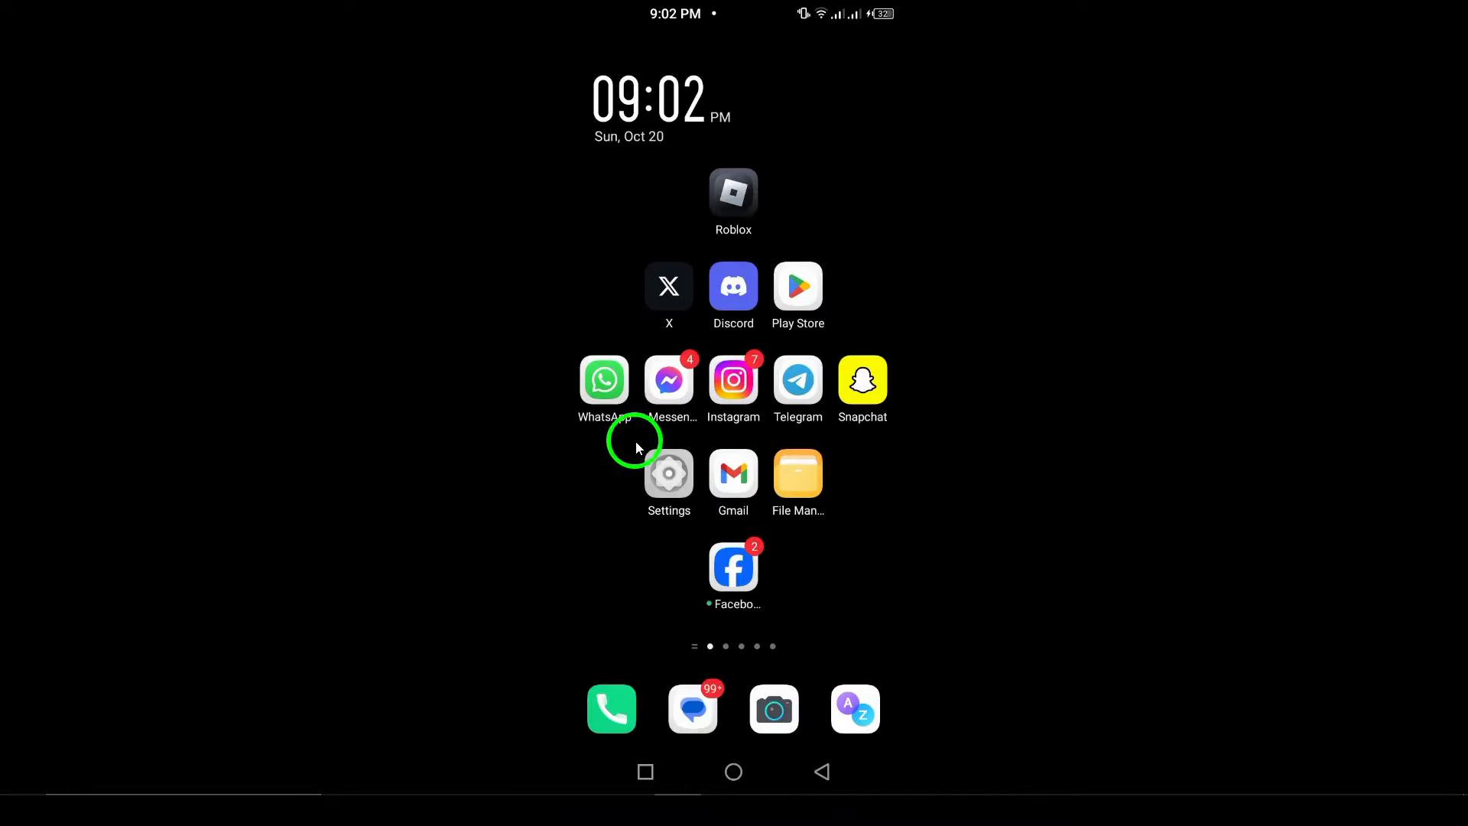
left_click(604, 380)
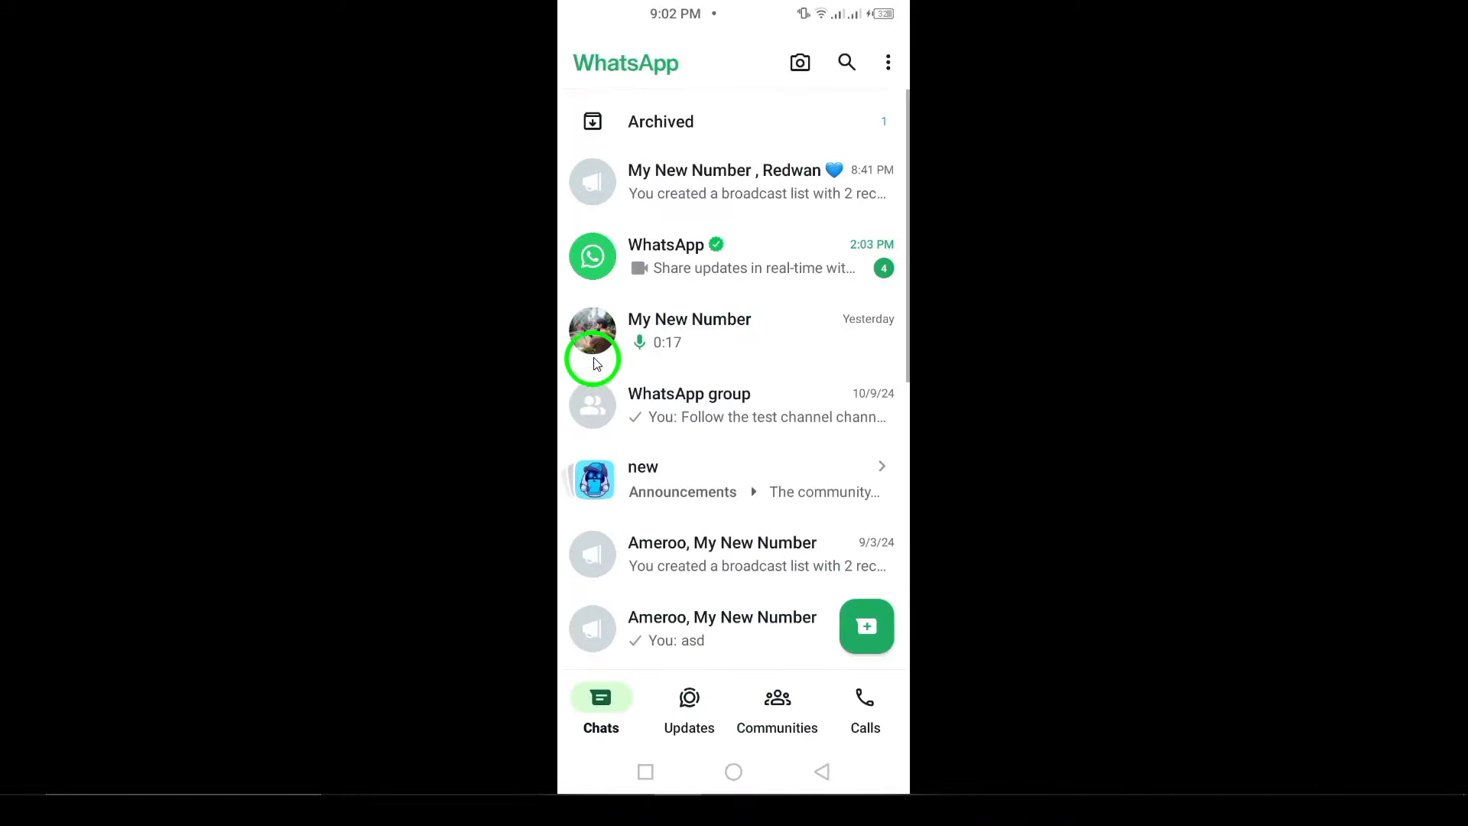
mouse_move(761, 472)
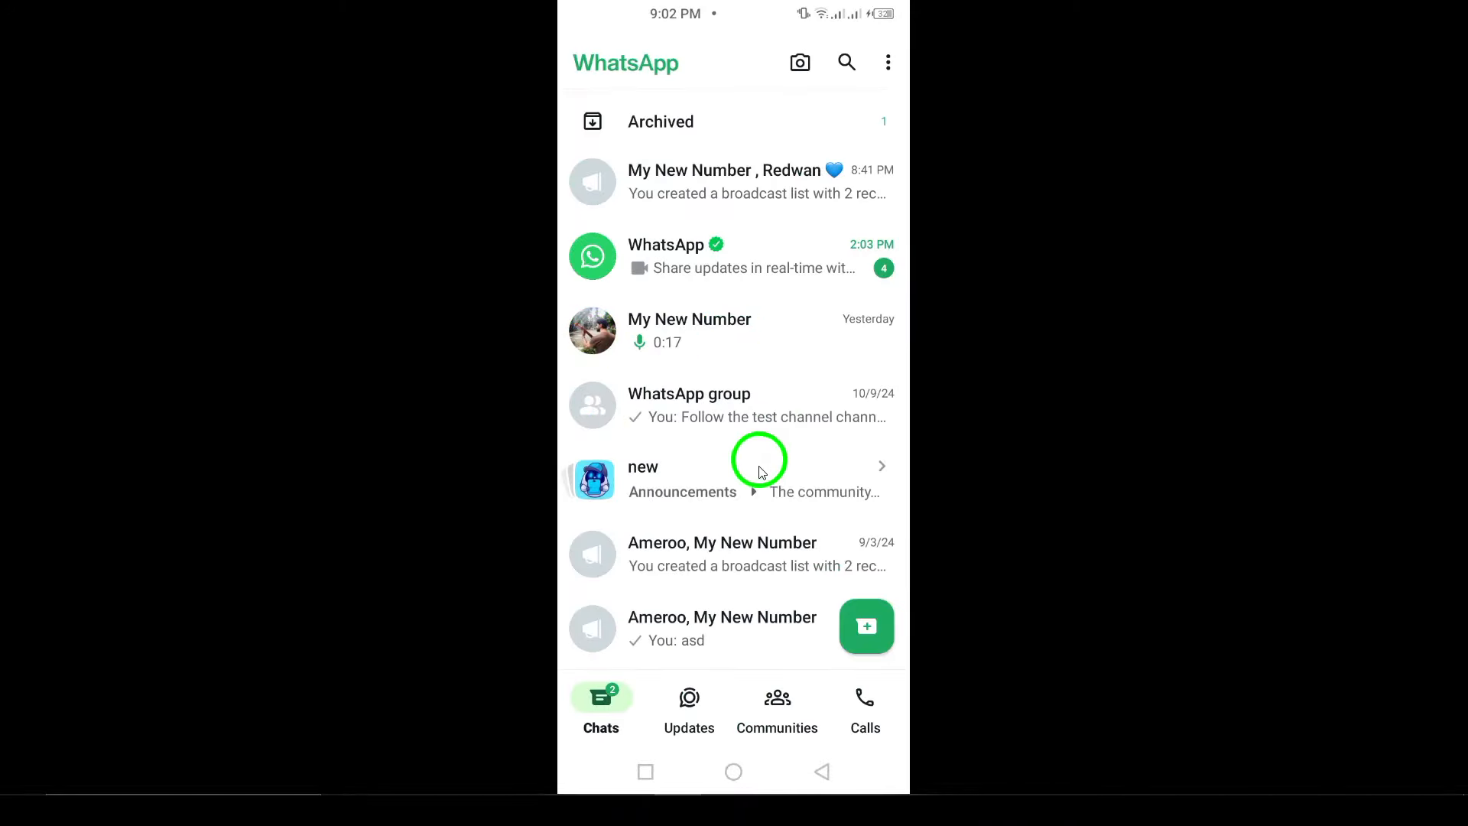